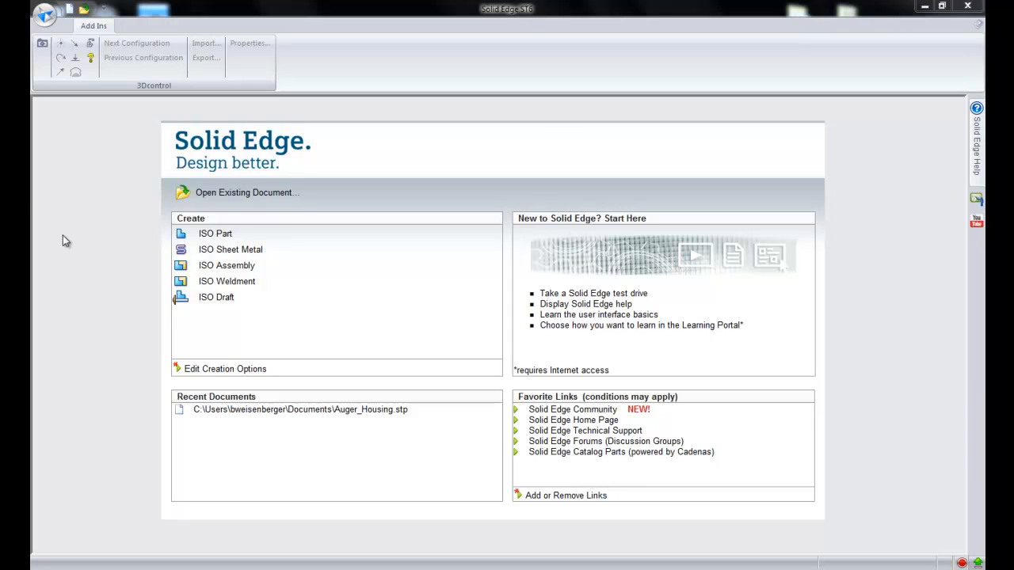
{"action": "mouse_move", "coordinate": [85, 11]}
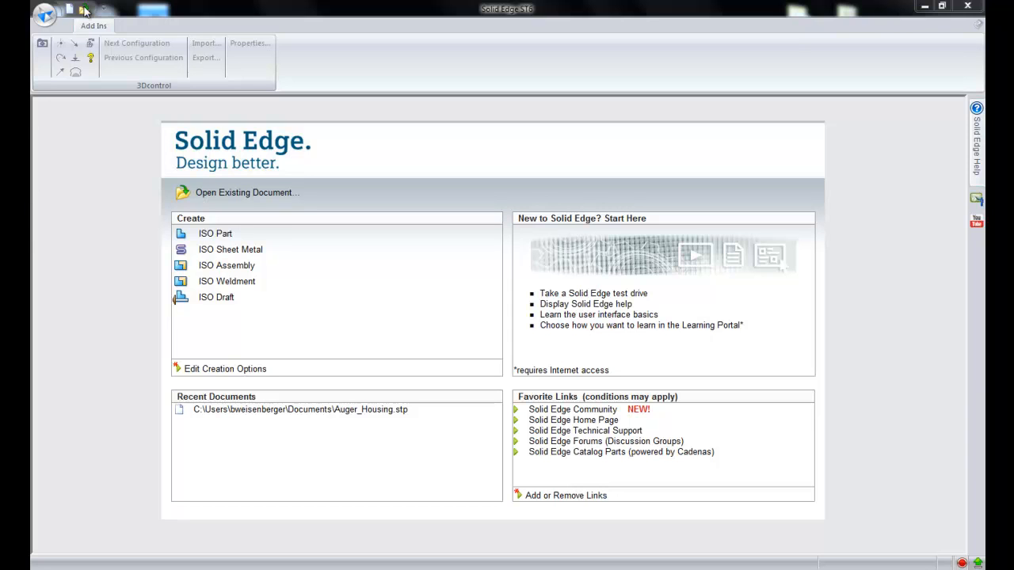
- Browse for an existing document and pick Auger_Housing.stp
{"action": "left_click", "coordinate": [84, 8]}
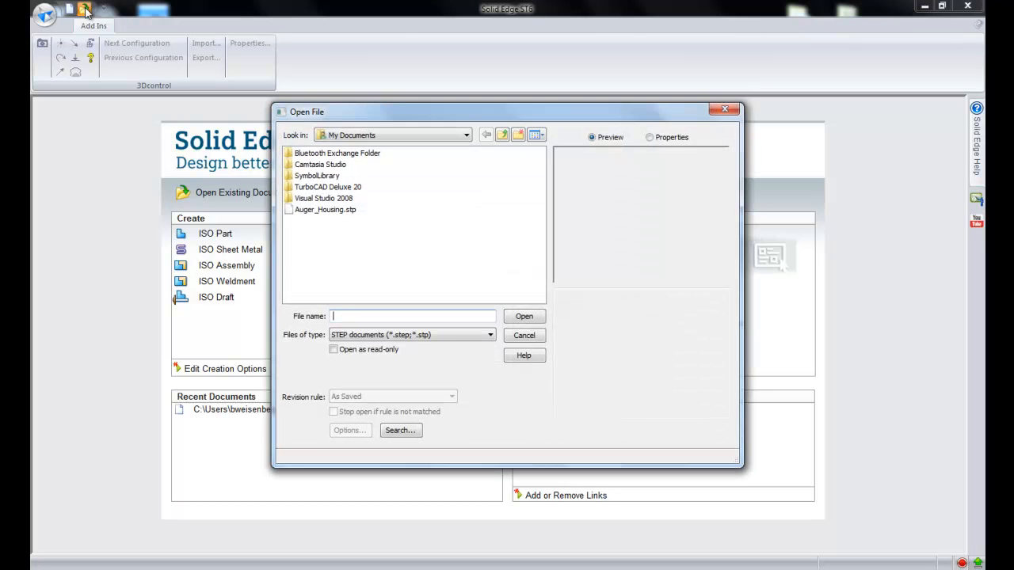
{"action": "left_click", "coordinate": [325, 209]}
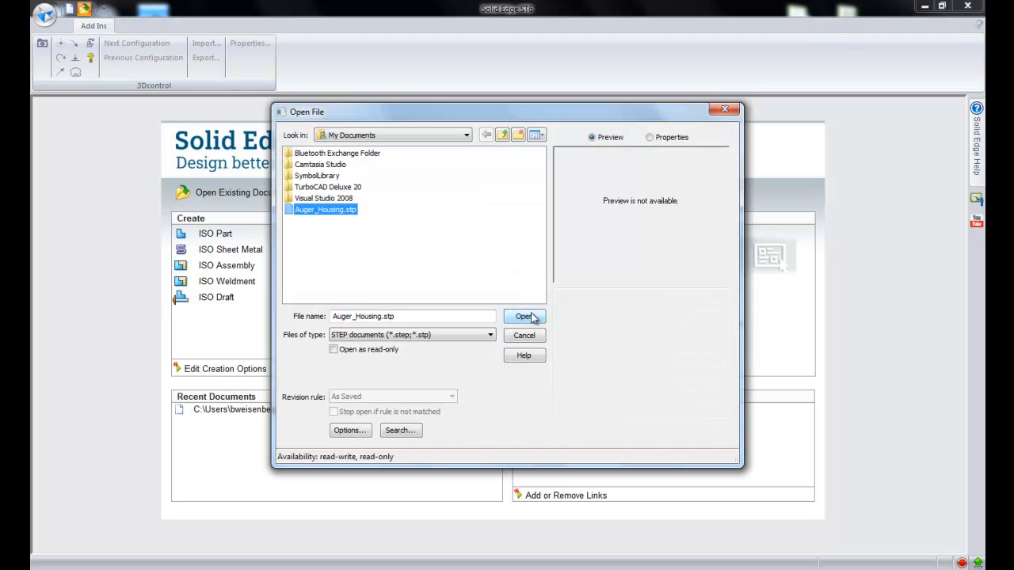
- Open Auger_Housing.stp and accept the part template to import it as a synchronous part
{"action": "left_click", "coordinate": [524, 317]}
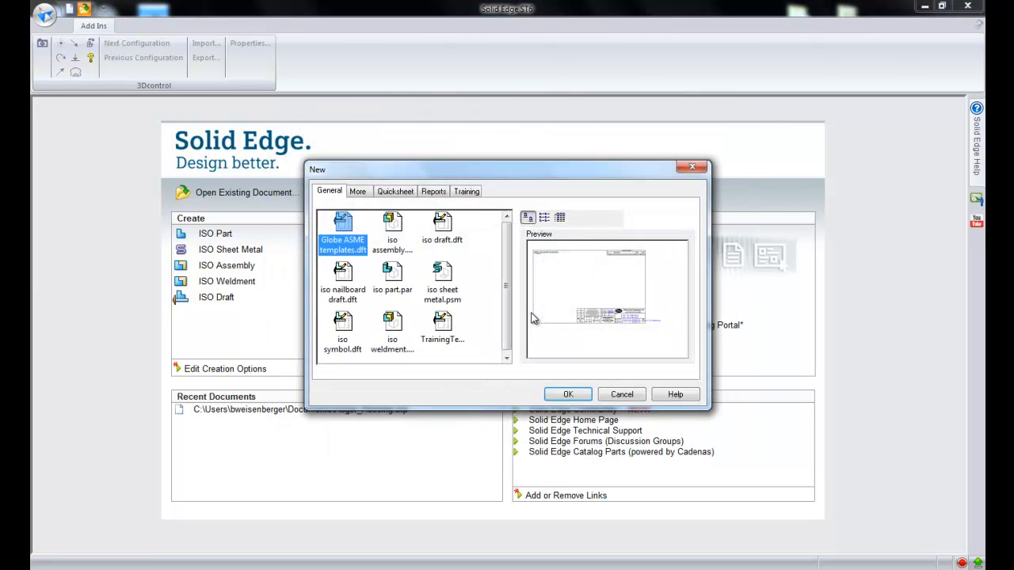
{"action": "left_click", "coordinate": [392, 277]}
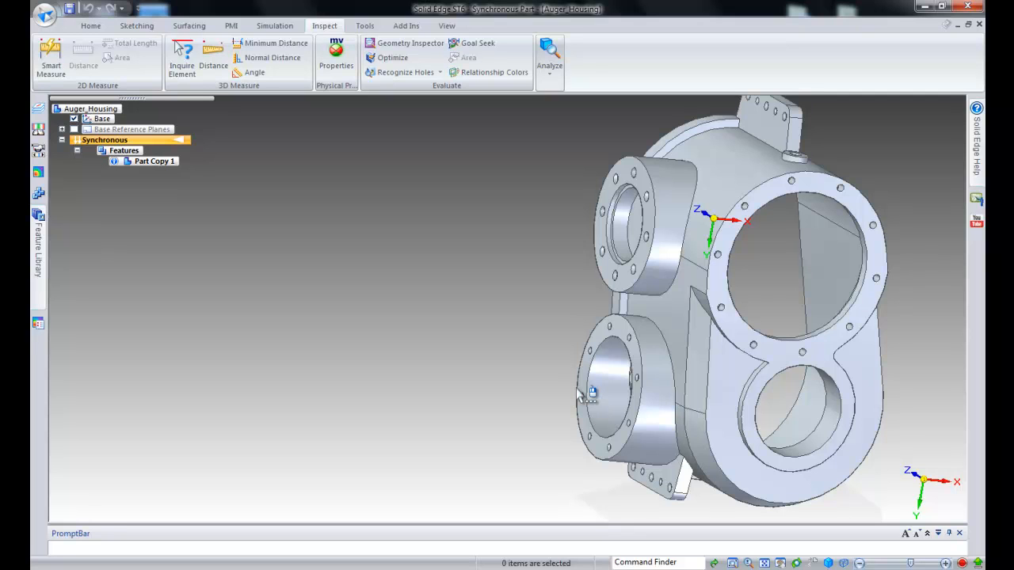
{"action": "mouse_move", "coordinate": [378, 333]}
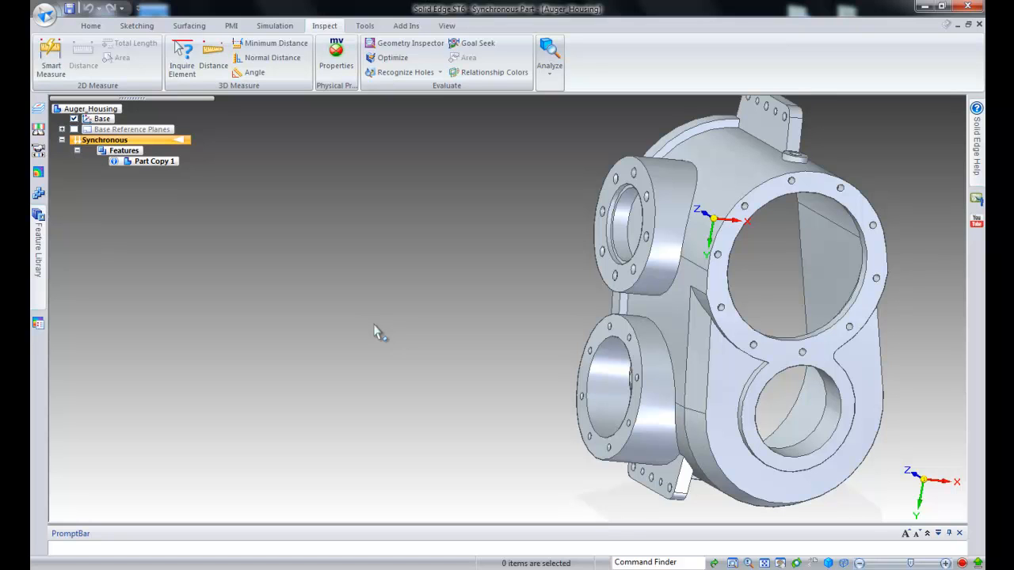
- Select Part Copy 1 and run Recognize Holes to list eleven candidate holes
{"action": "left_click", "coordinate": [153, 161]}
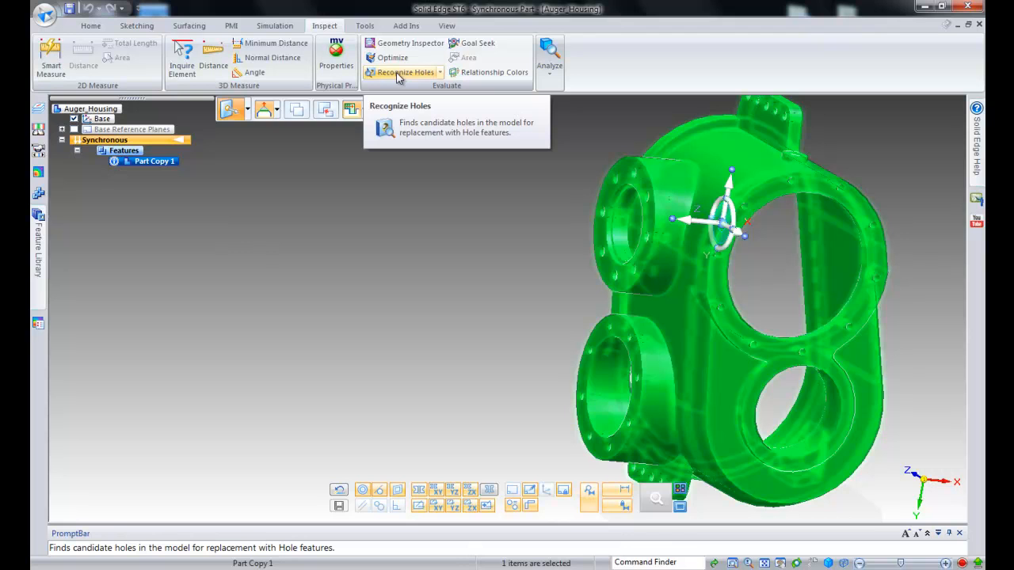
{"action": "left_click", "coordinate": [403, 73]}
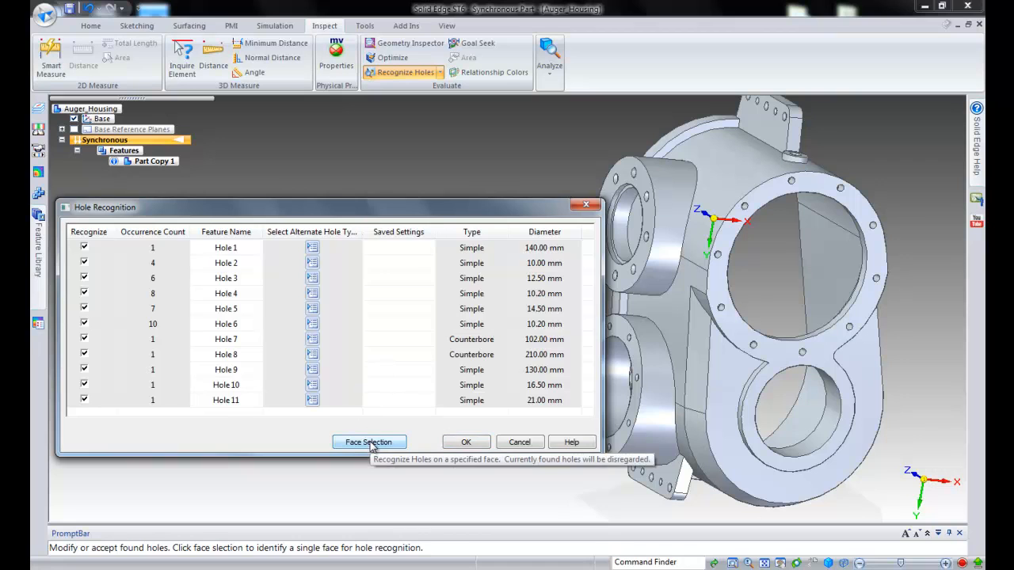
- Restrict recognition to the front flange face and open options for the ten 10.2 mm holes
{"action": "left_click", "coordinate": [369, 442]}
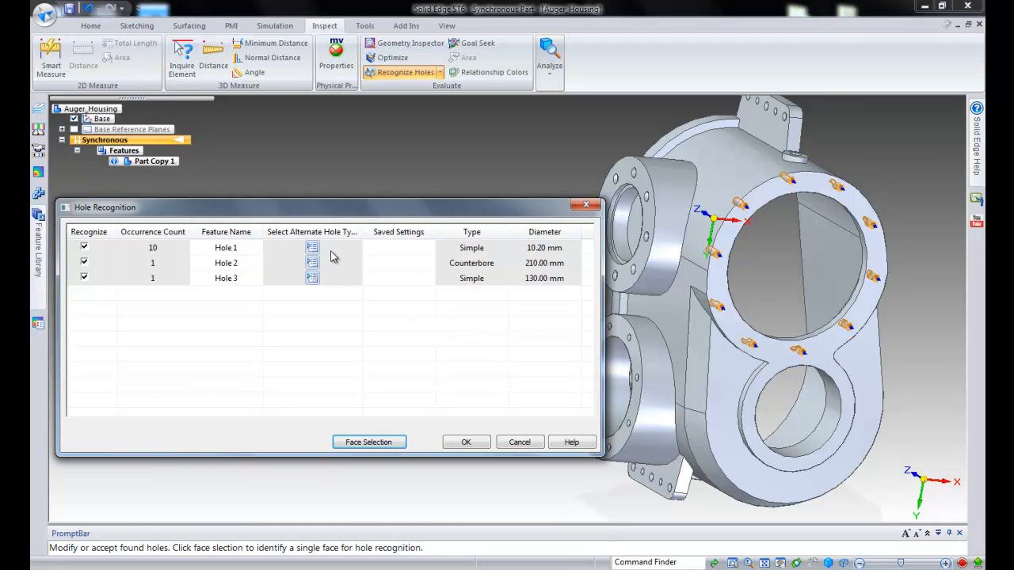
{"action": "mouse_move", "coordinate": [312, 247]}
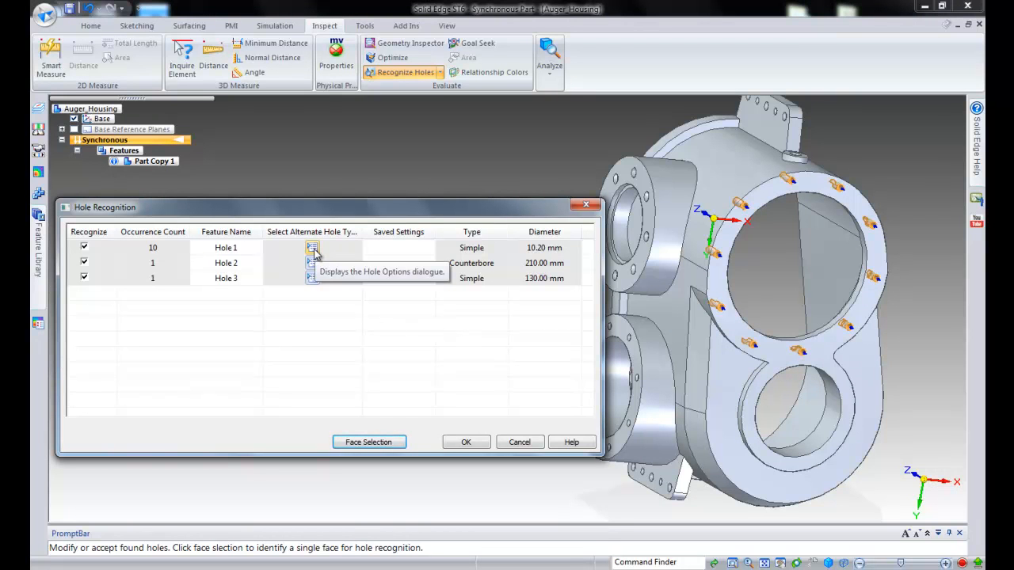
{"action": "left_click", "coordinate": [312, 247]}
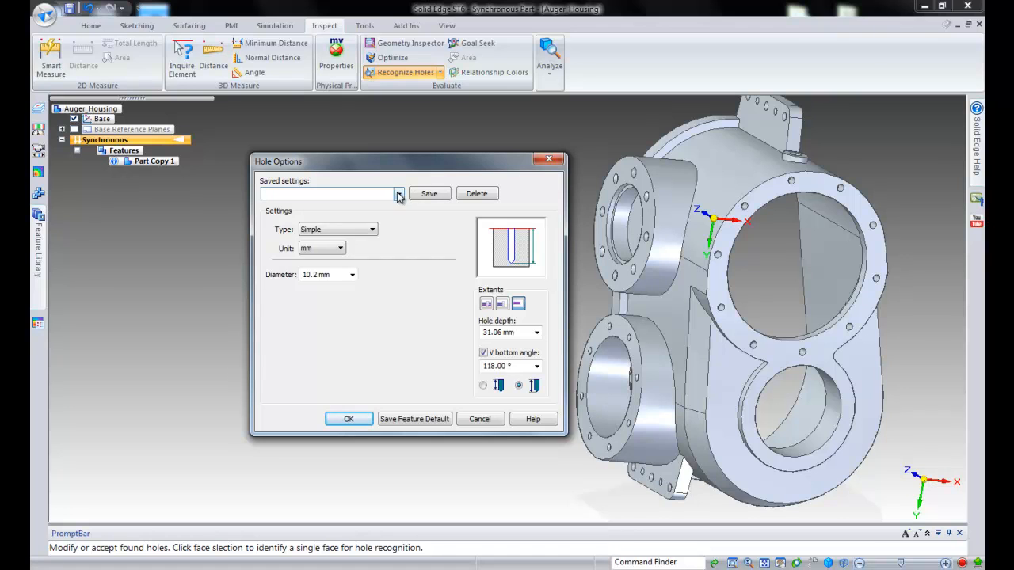
- Apply the saved 'Auger Housing 12 mm' threaded setting to the ten-hole group
{"action": "left_click", "coordinate": [399, 194]}
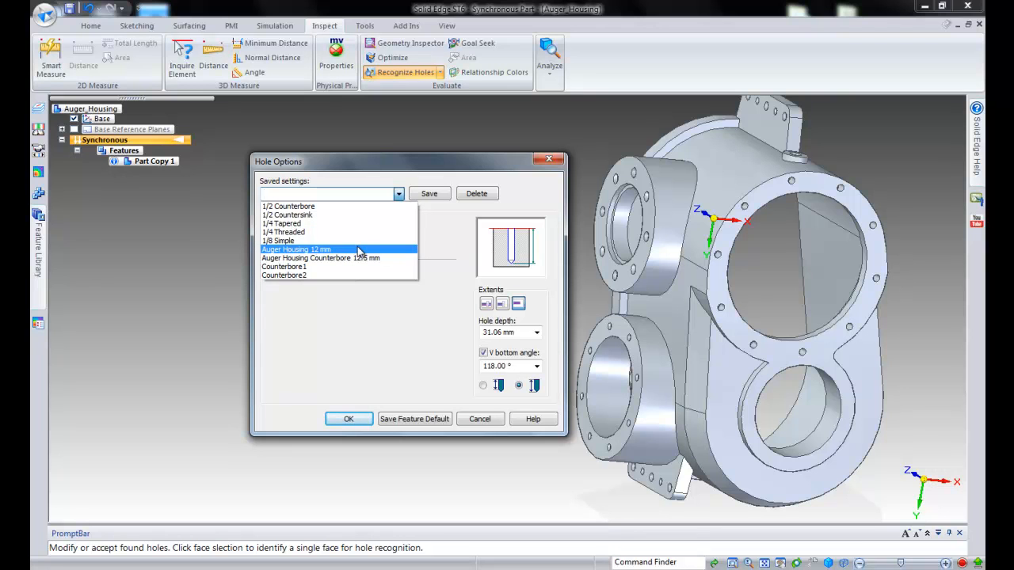
{"action": "left_click", "coordinate": [296, 249]}
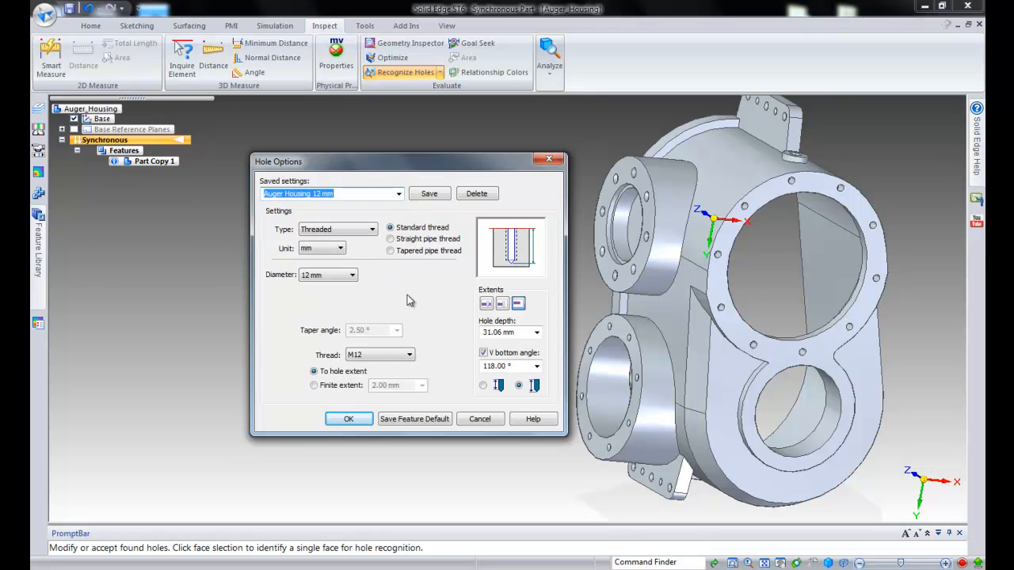
{"action": "left_click", "coordinate": [349, 418]}
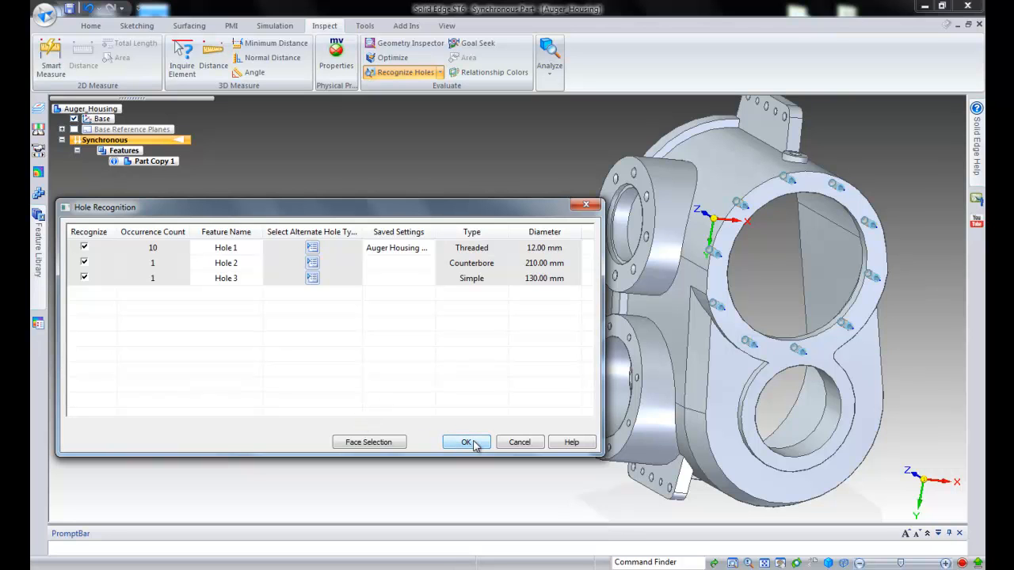
- Accept recognition to create Hole 1–3, then select the mounting tab faces
{"action": "left_click", "coordinate": [466, 442]}
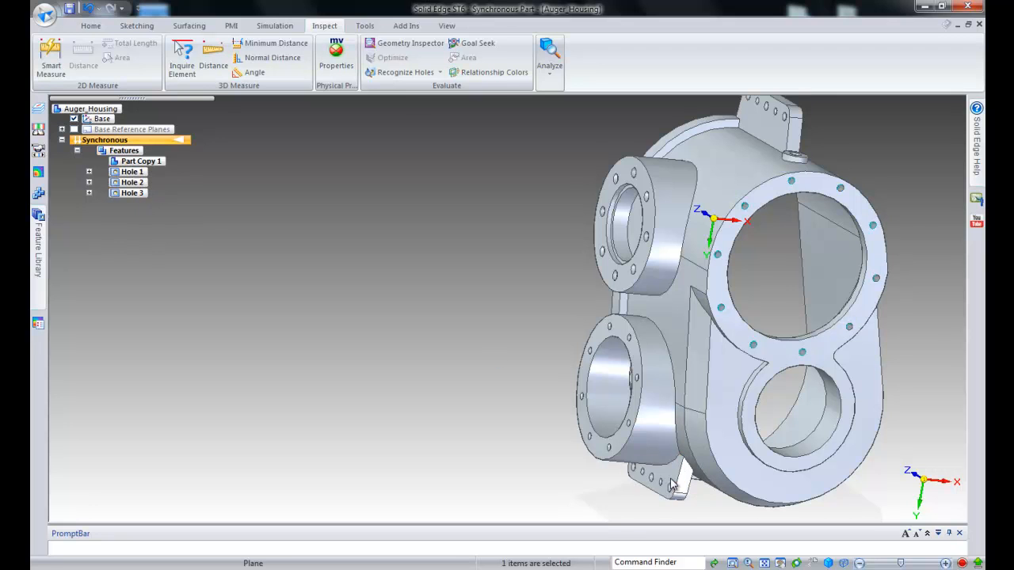
{"action": "left_click", "coordinate": [649, 476]}
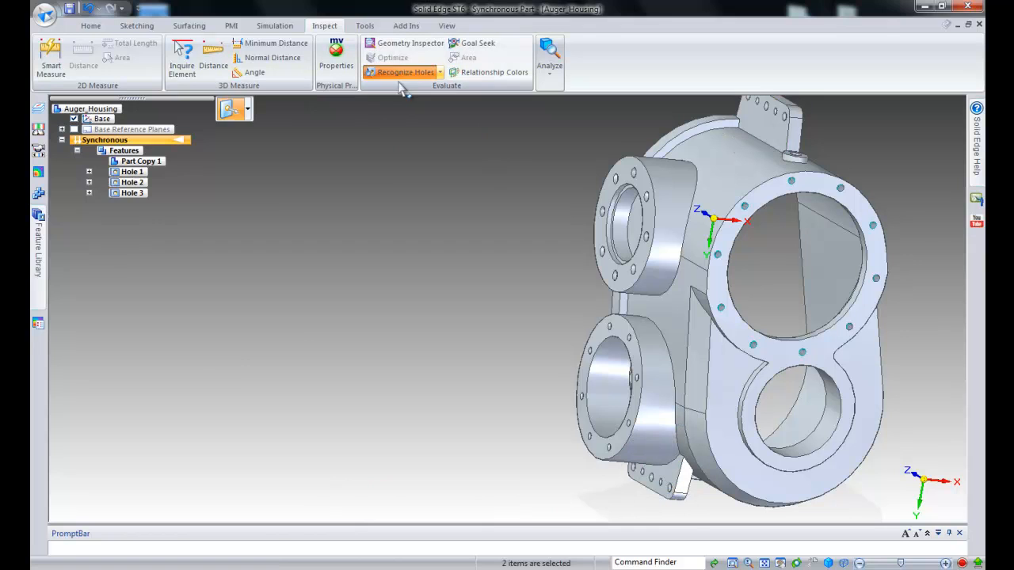
- Recognize the tab holes, set a counterbore type, and create Hole 4 and Hole 5
{"action": "left_click", "coordinate": [403, 72]}
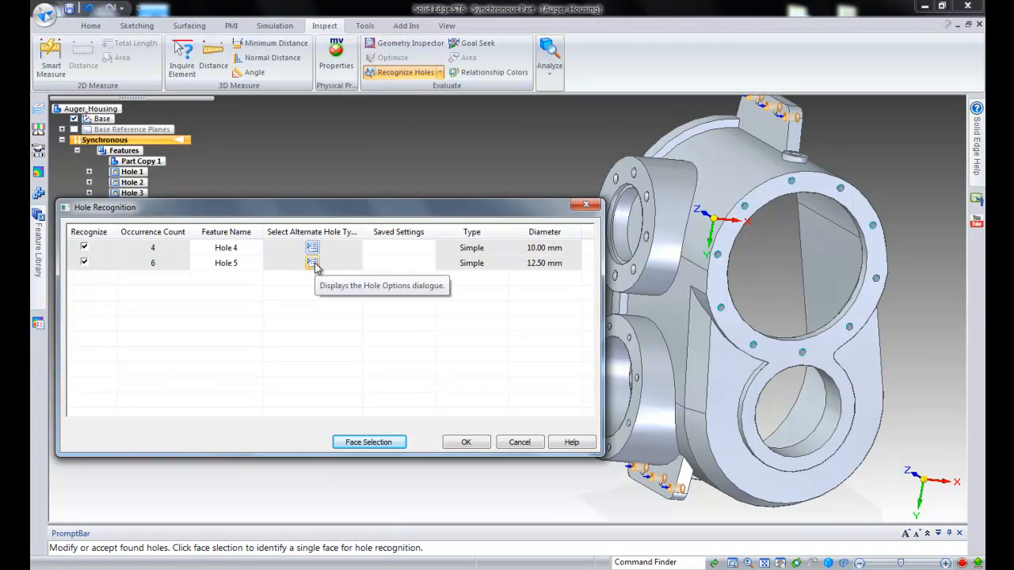
{"action": "left_click", "coordinate": [312, 262]}
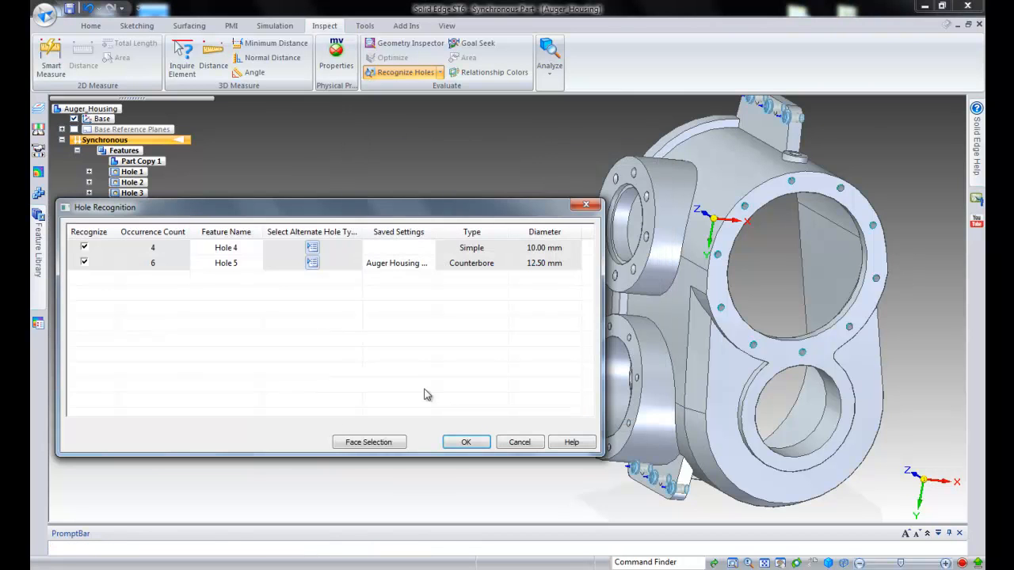
{"action": "left_click", "coordinate": [466, 442]}
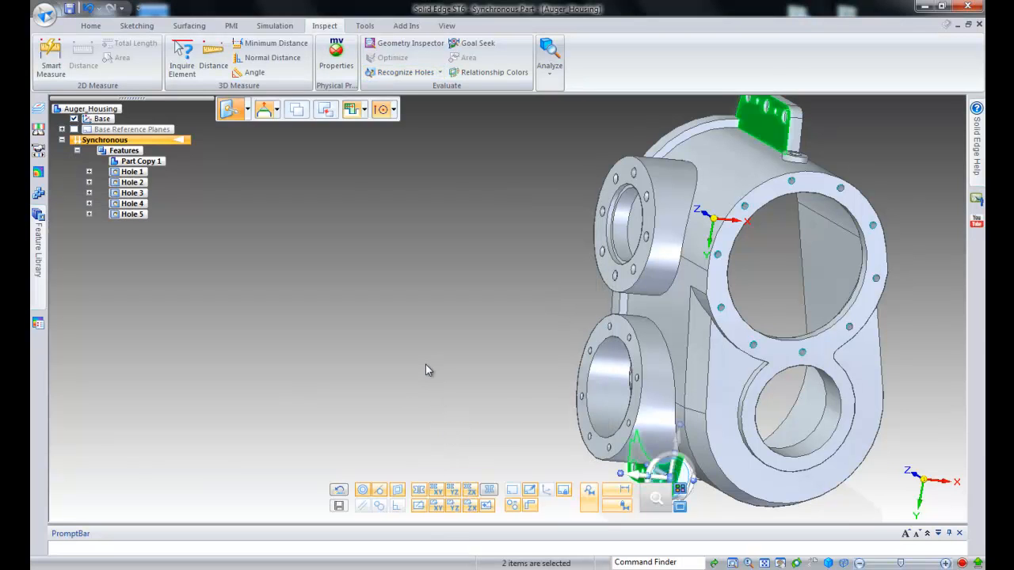
{"action": "left_click", "coordinate": [404, 72]}
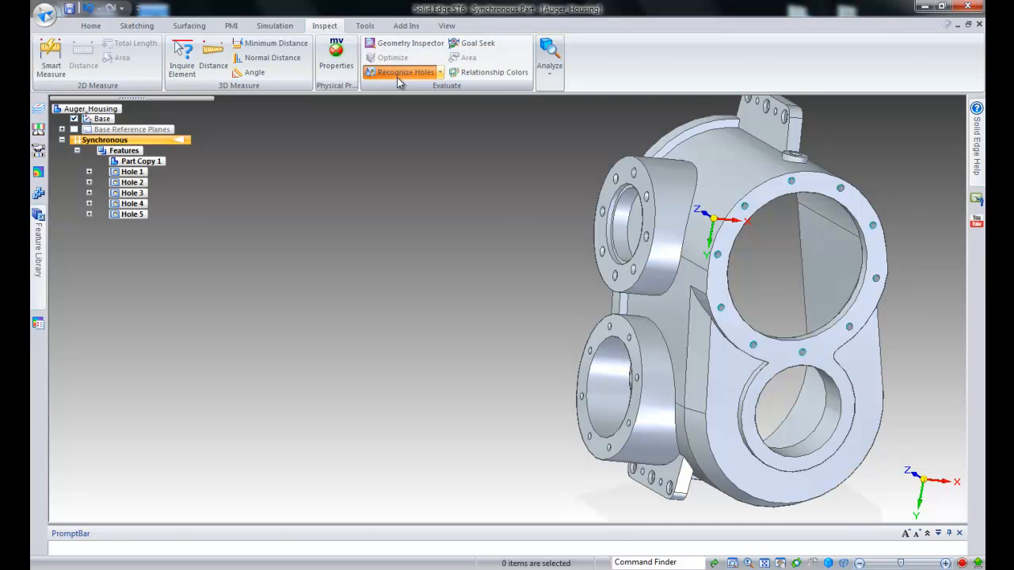